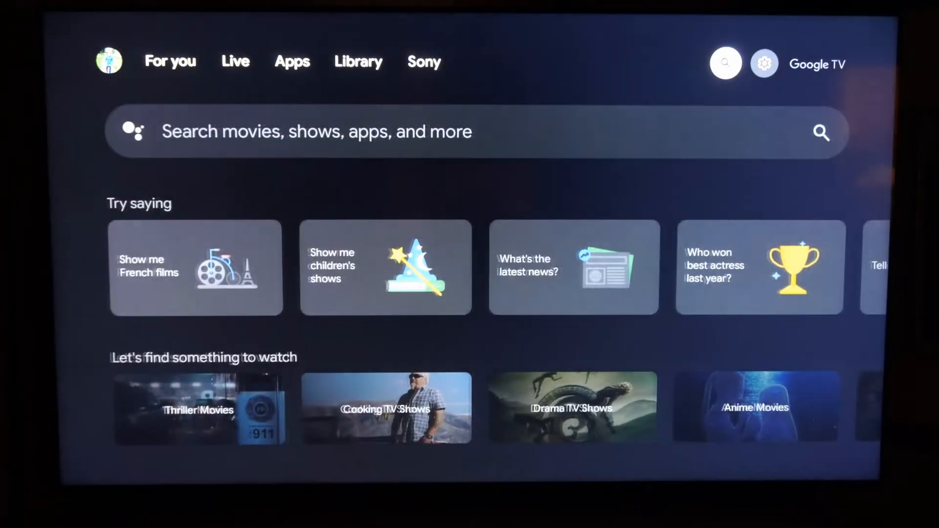
Enter the device settings from the home-screen gear to reach the Privacy page.
left_click(764, 64)
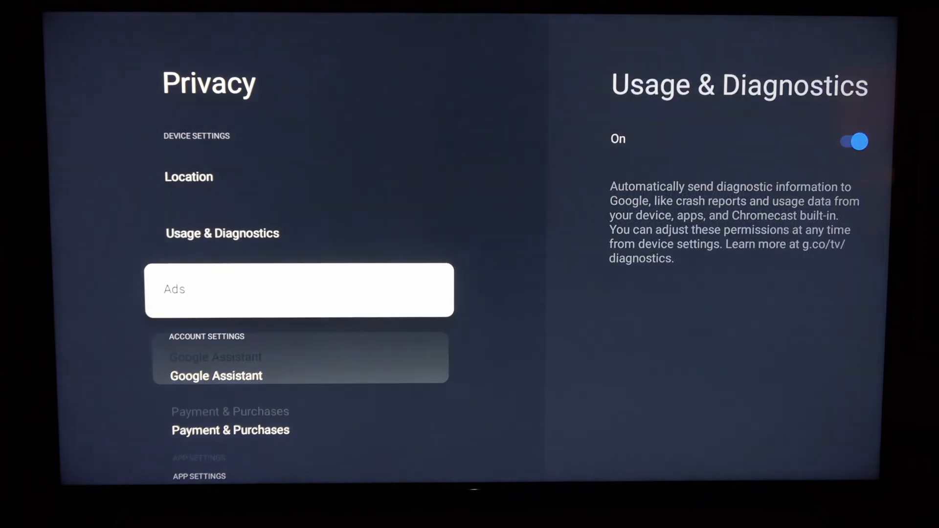
Scroll down to Security & Restrictions and reach the Install unknown apps list.
scroll("down", 3)
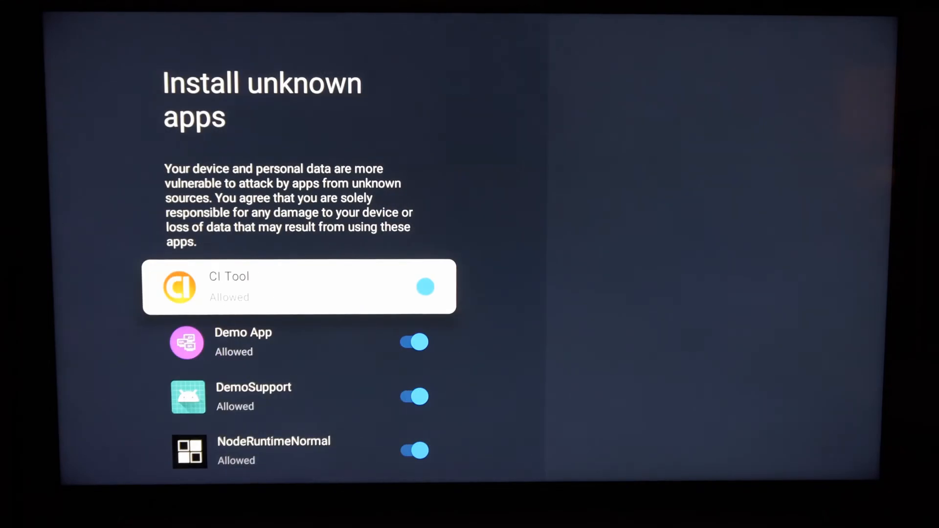
Review the Allowed toggles for CI Tool, Demo App, DemoSupport and NodeRuntimeNormal, then return to Security & Restrictions.
scroll("down", 3)
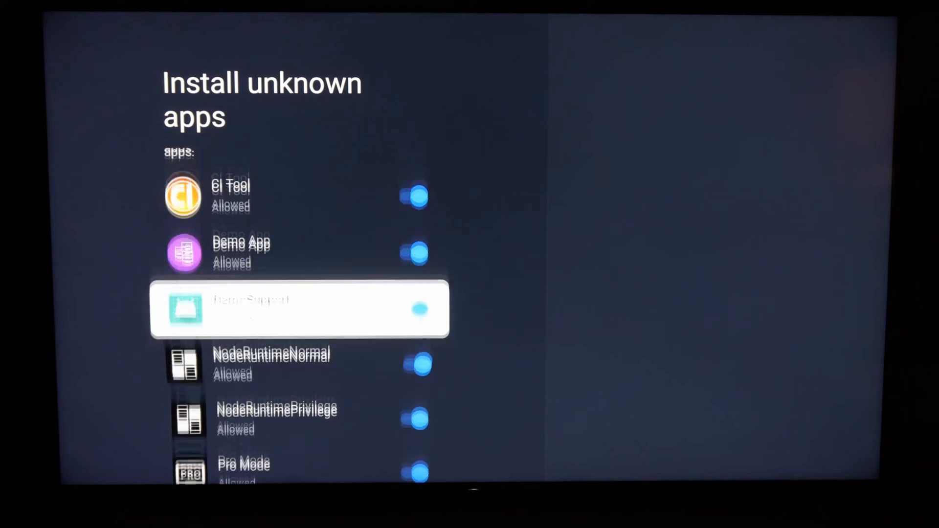
scroll("down", 3)
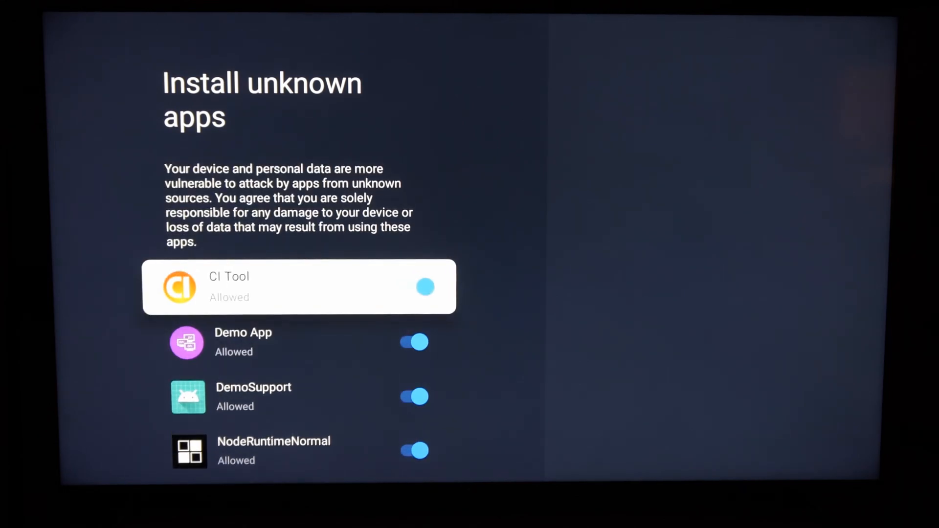
key("Back")
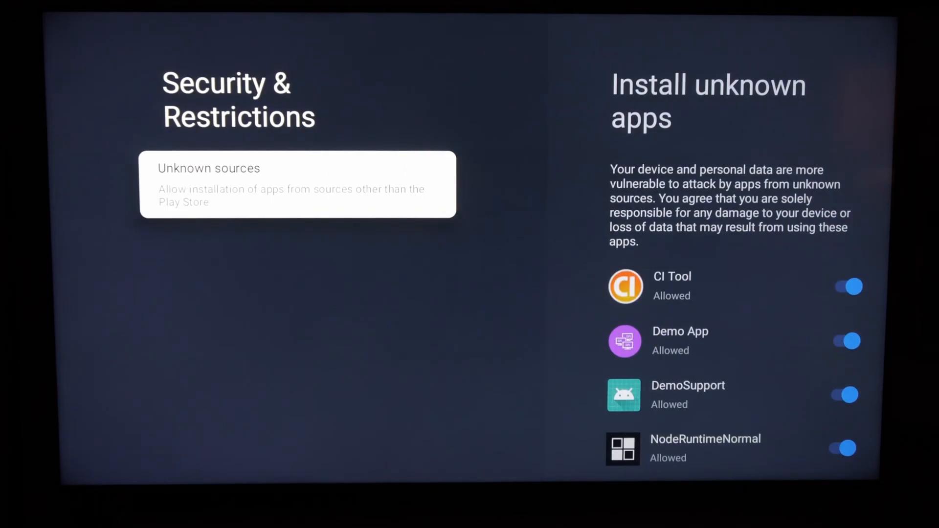